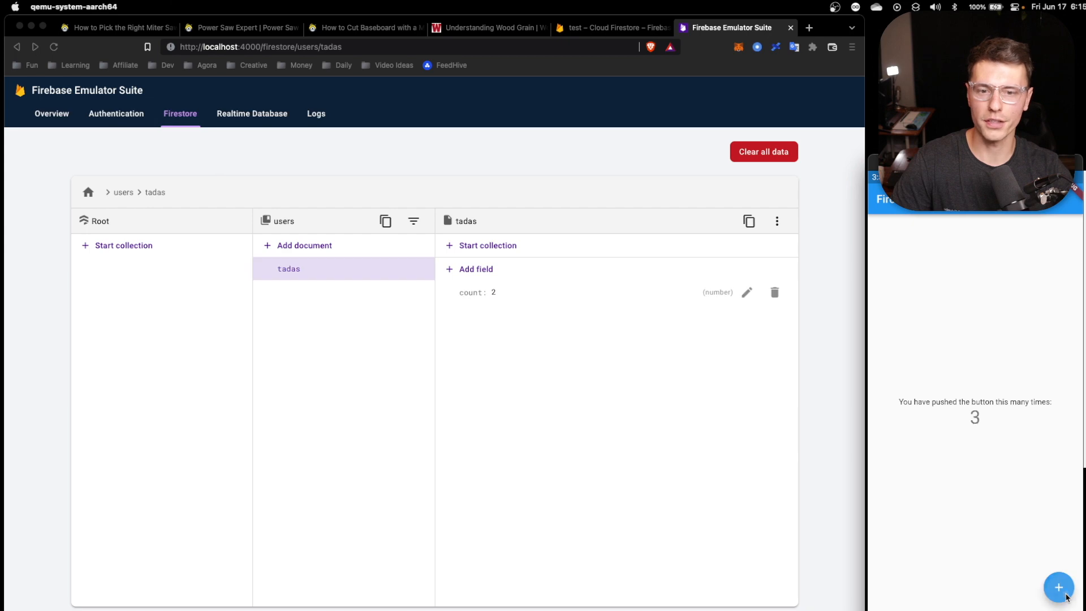
Search the Command Palette for 'Dart: Add Dependency', then bring up project 'test' in Firebase Console.
click(612, 28)
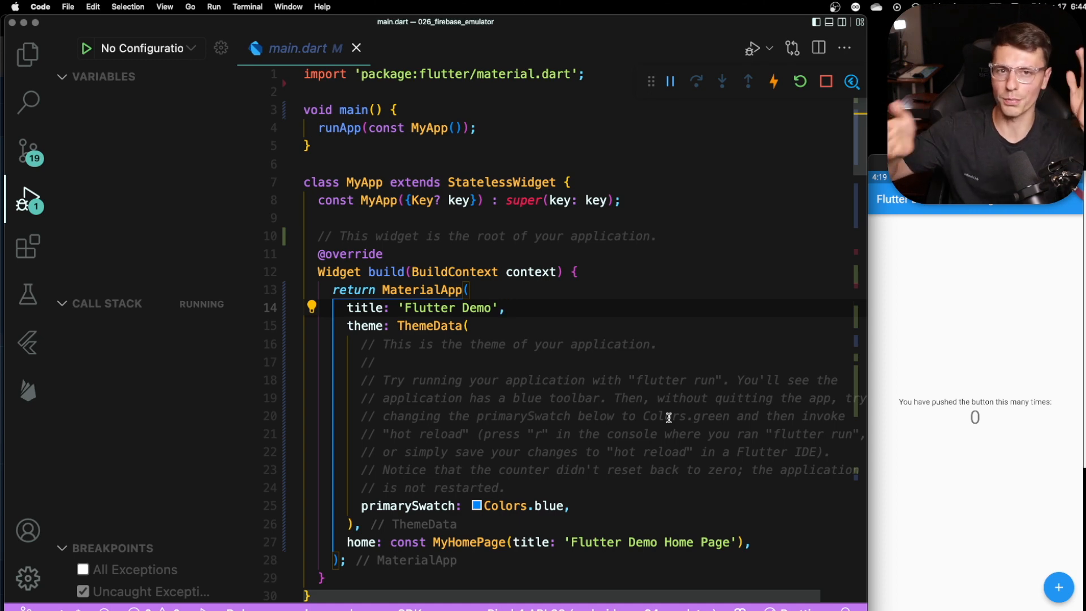
mouse_move(636, 371)
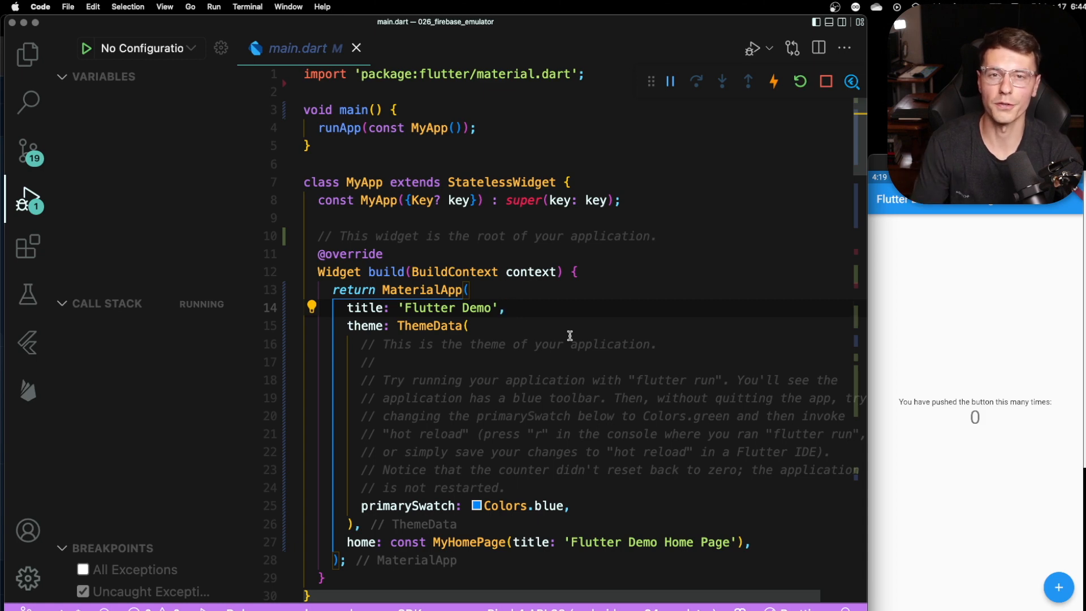
text(add de)
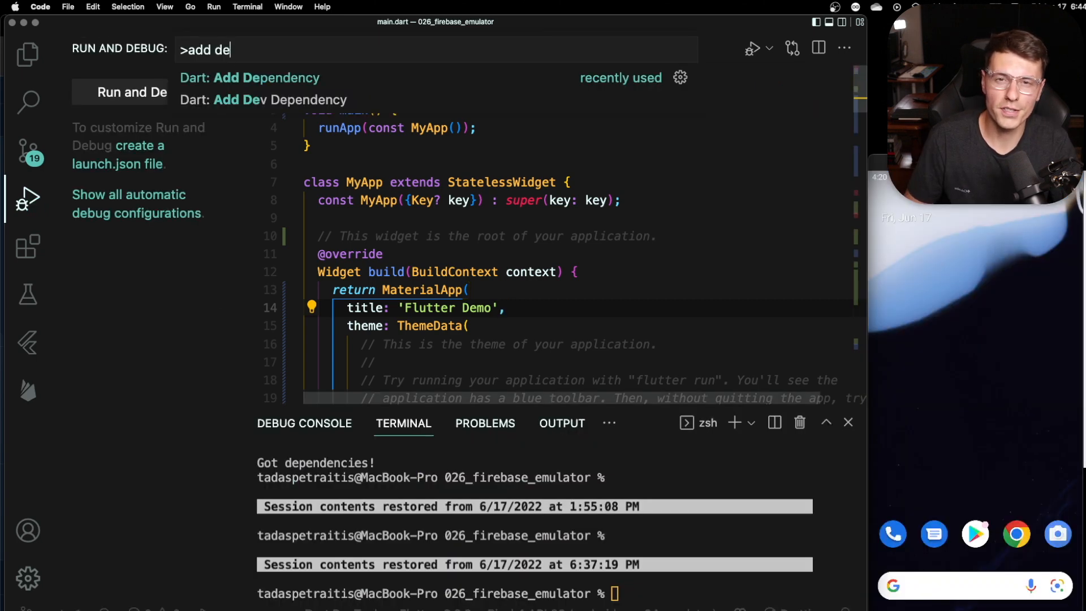
click(249, 76)
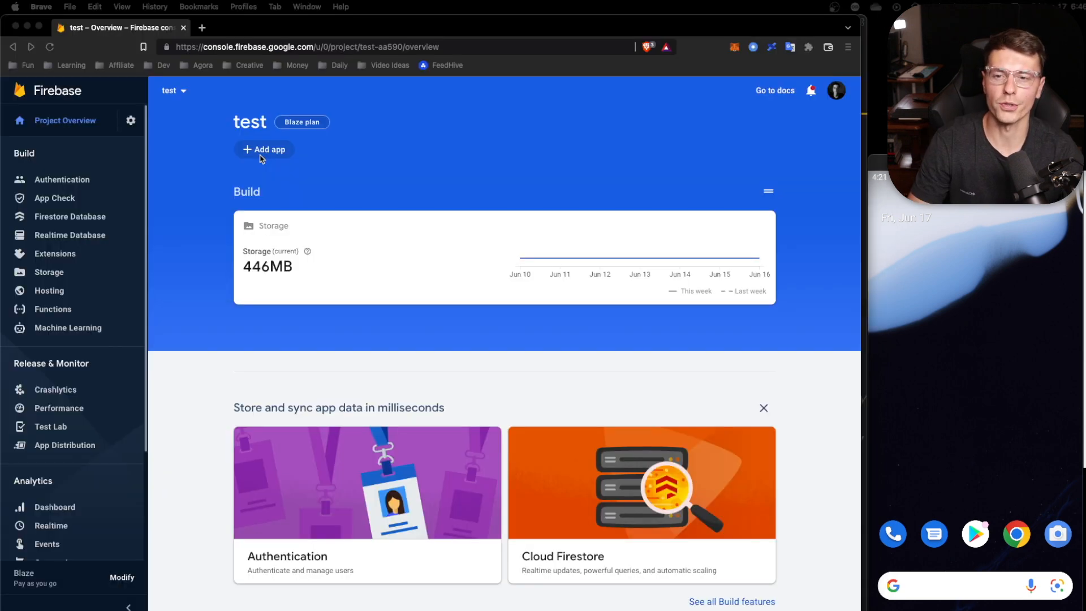
Start adding a new Flutter app to the Firebase project 'test'.
click(264, 148)
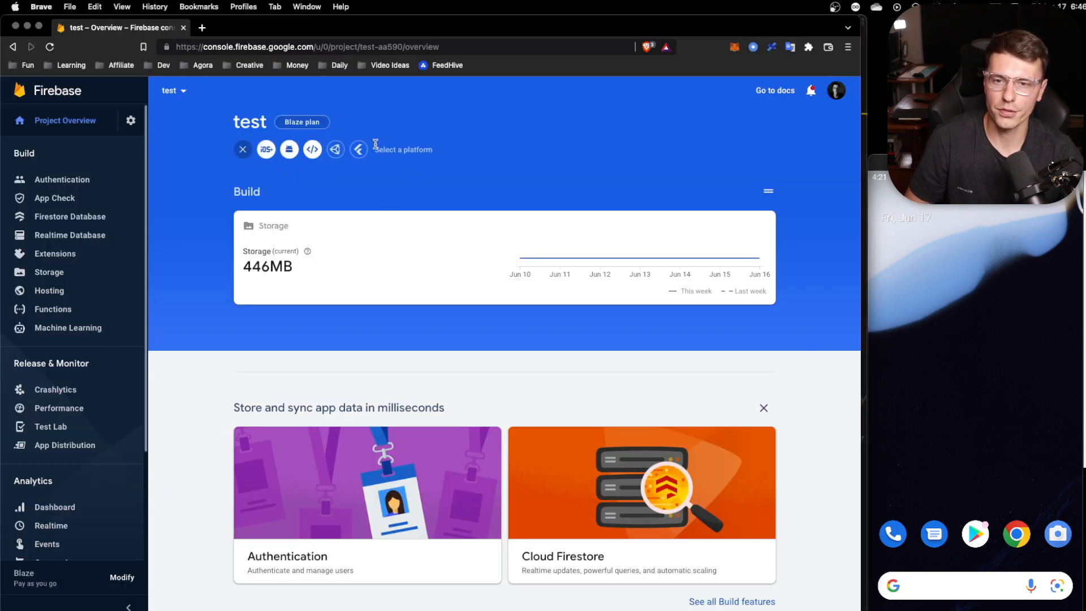
mouse_move(358, 148)
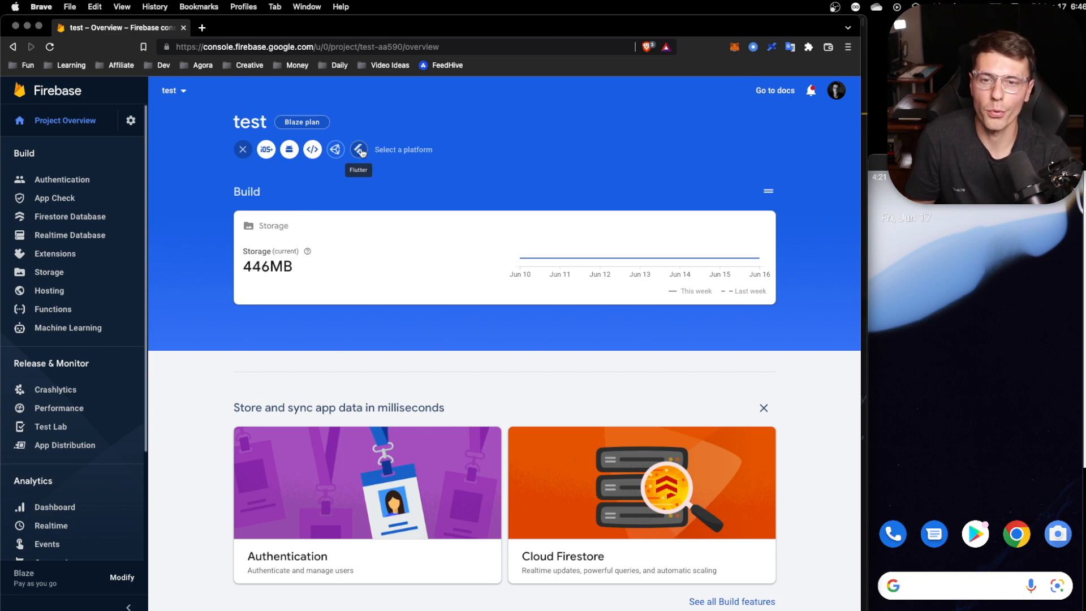
click(358, 149)
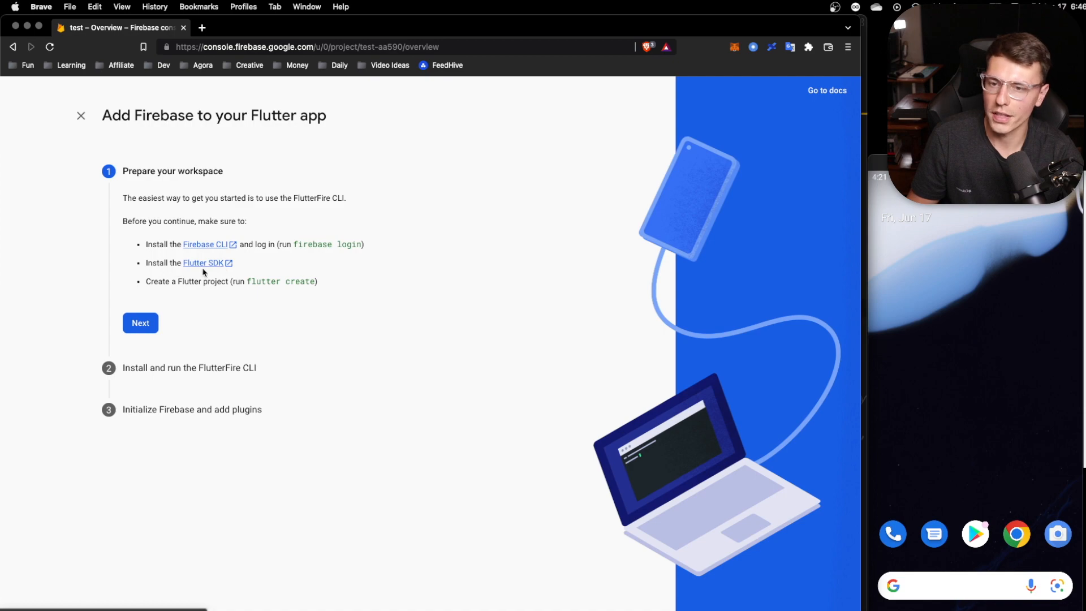
mouse_move(207, 283)
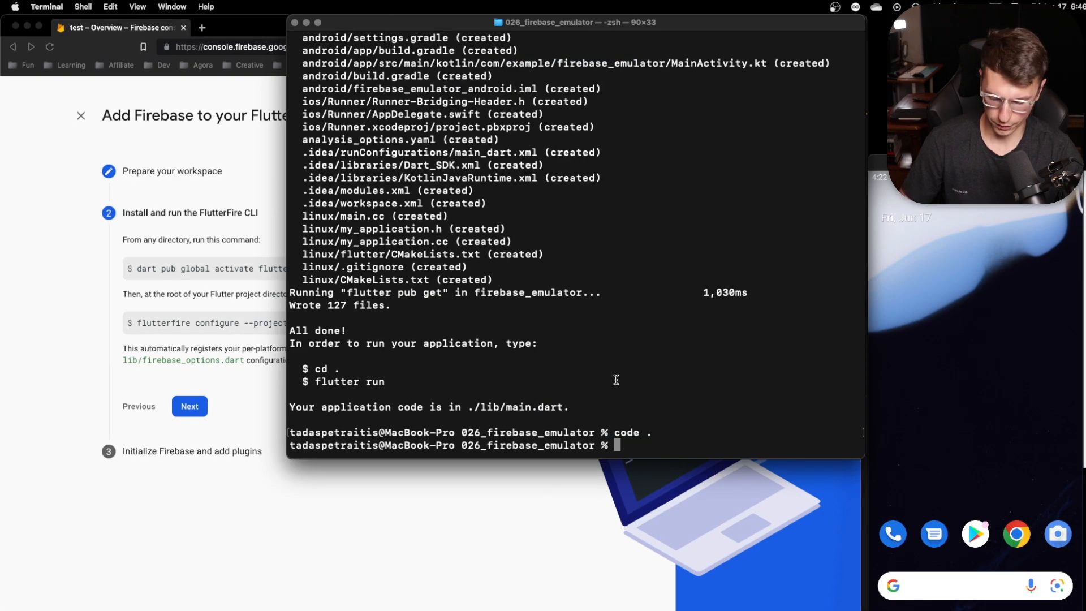
Activate flutterfire_cli and run flutterfire configure for project test-aa590.
text(dart pub global activate flutterfire_cli)
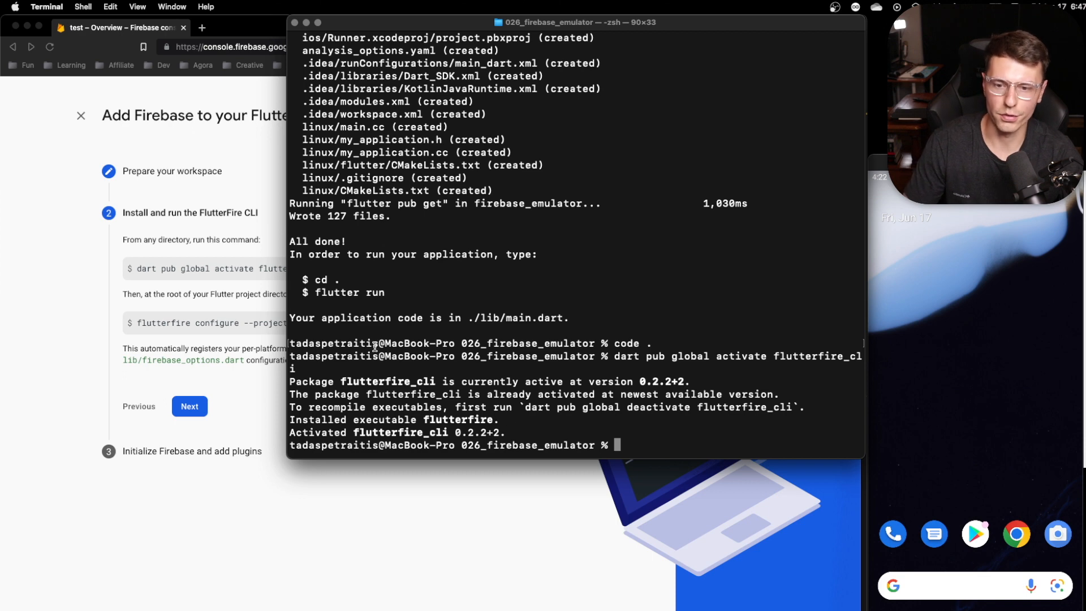
mouse_move(547, 420)
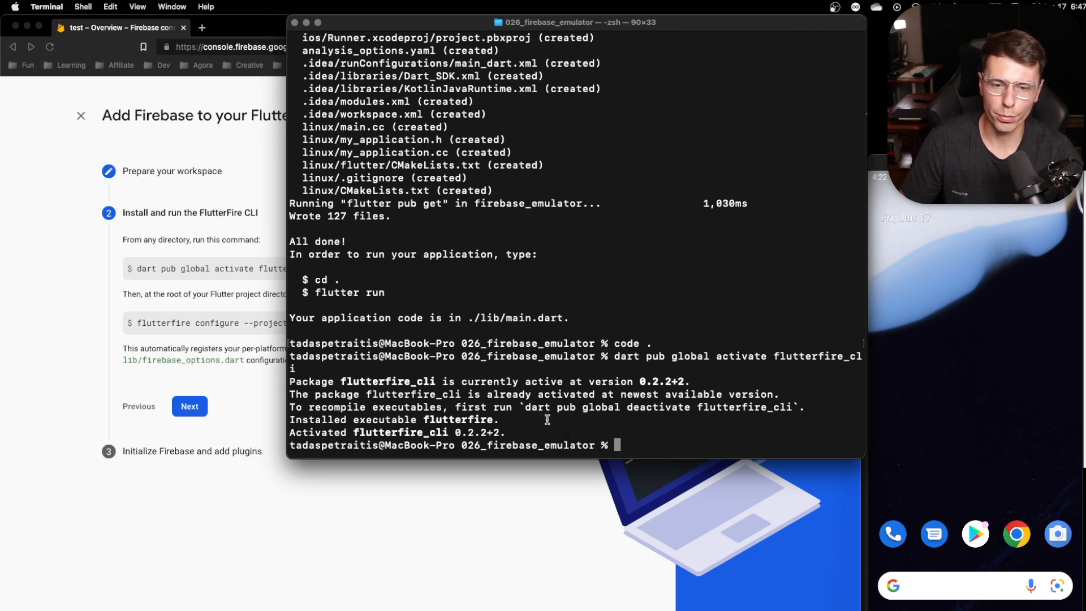
text(flutterfire configure --project=test-aa590)
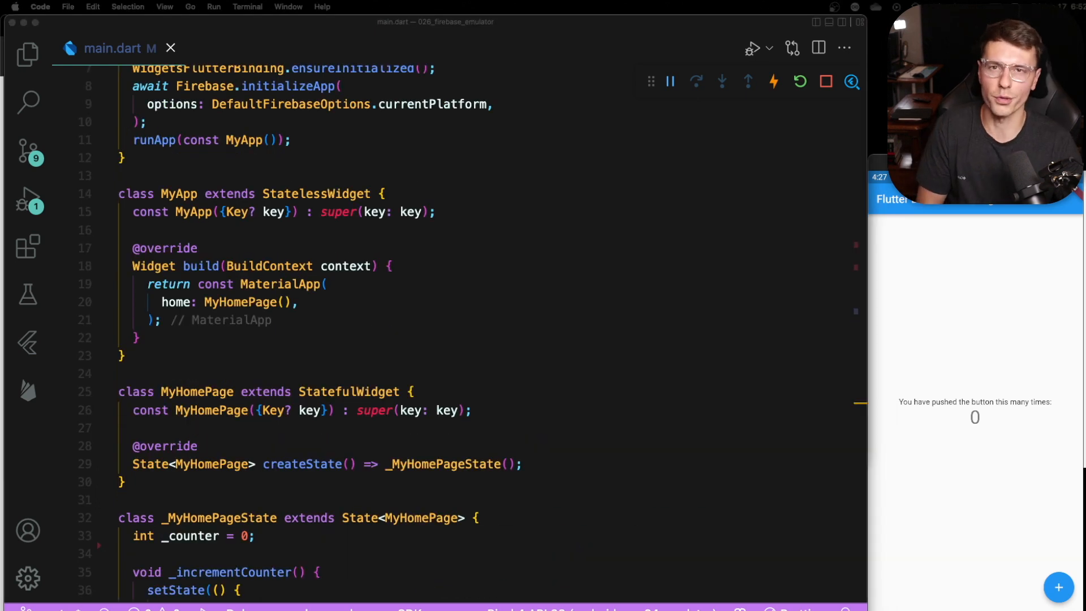
Declare a FirebaseFirestore db instance in the counter's state class.
scroll(down, 3)
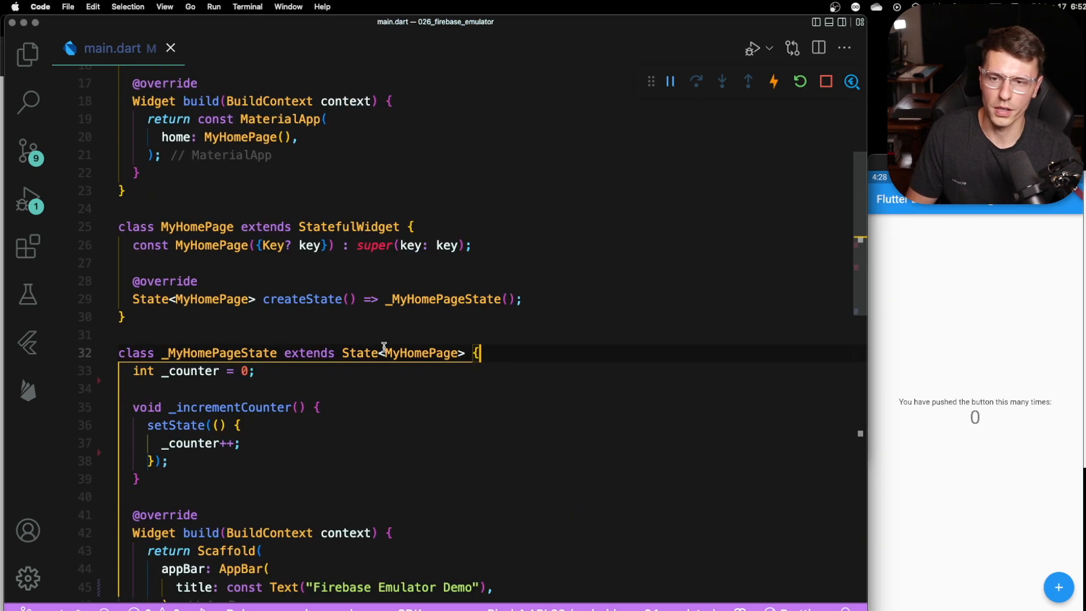
text(F)
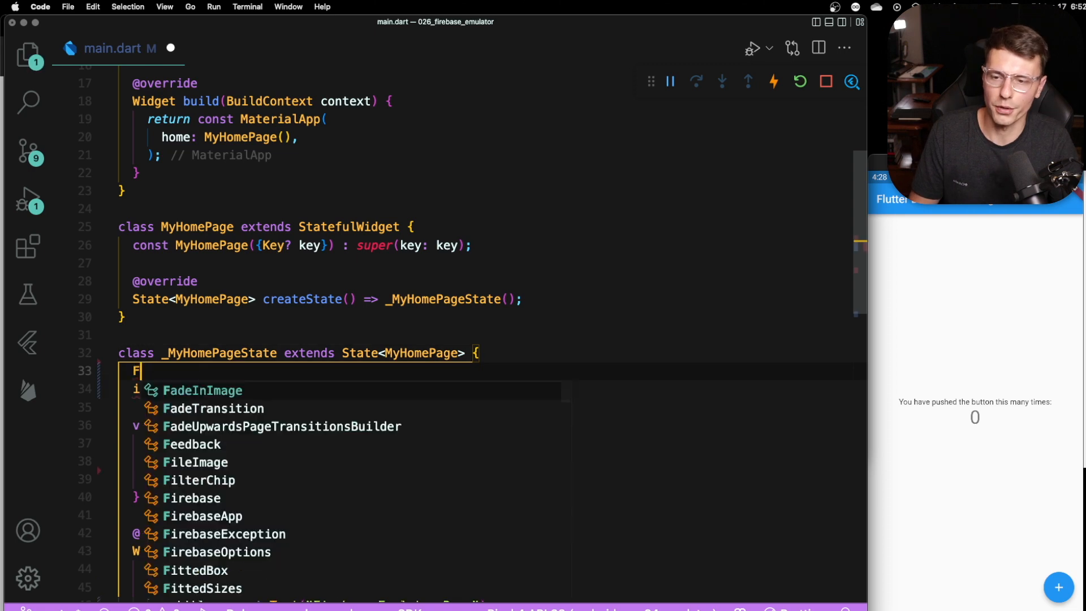
text(irebaseFirestore db = FirebaseFirestore.instance;)
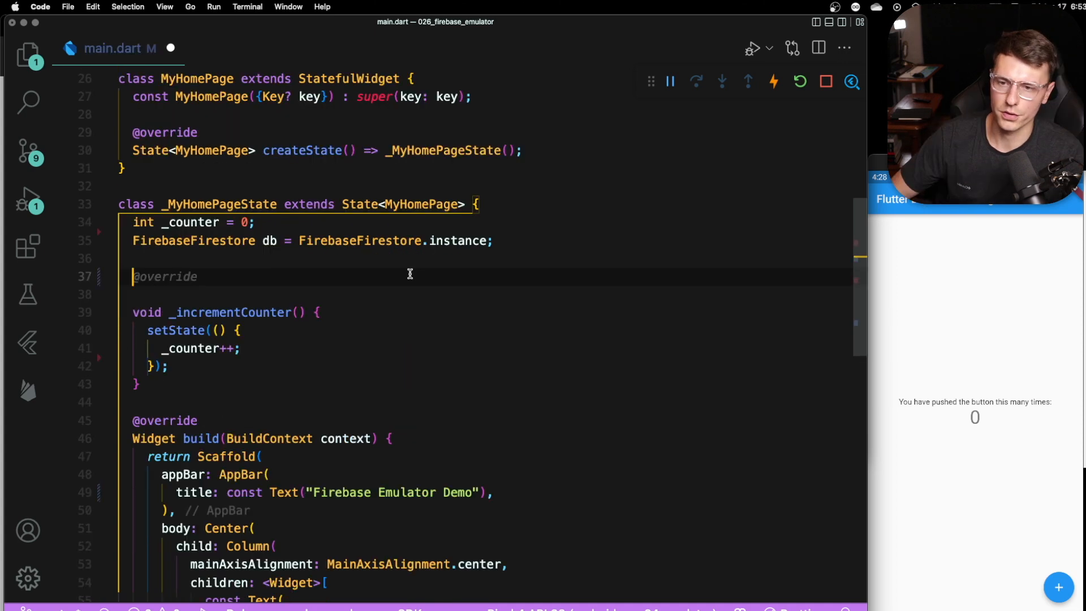
mouse_move(270, 240)
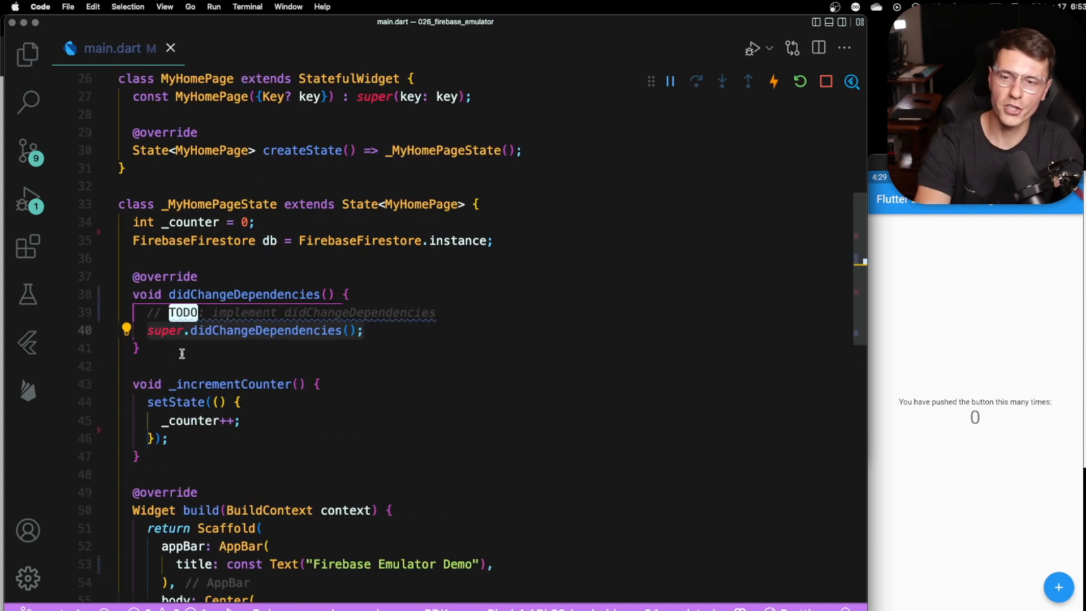
mouse_move(242, 294)
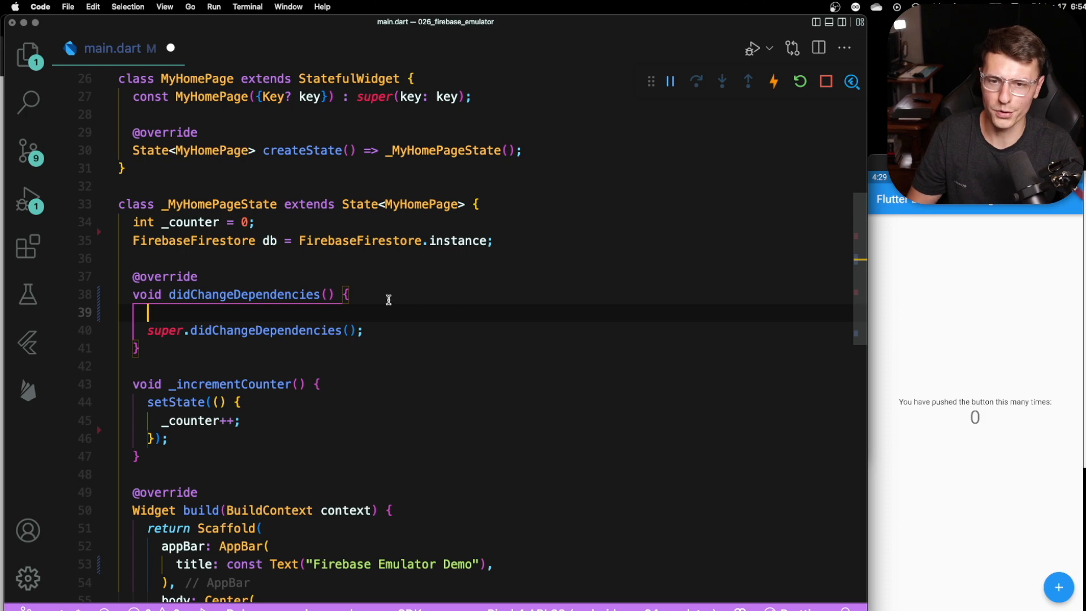
Make didChangeDependencies async and save _counter as 'count' to users/tadas on increment.
text(async)
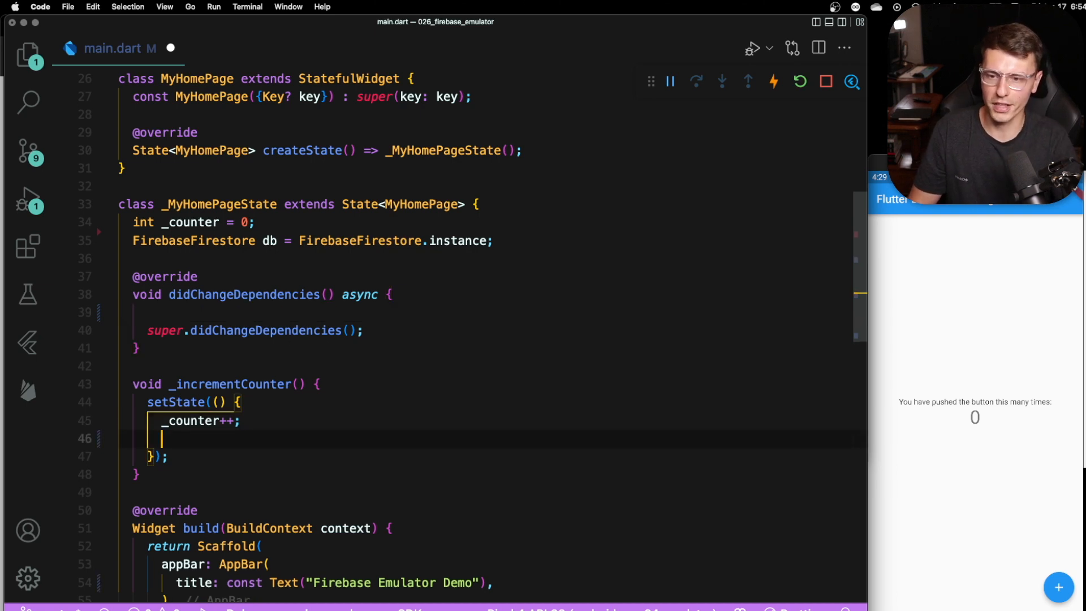
text(db.collection("users").co)
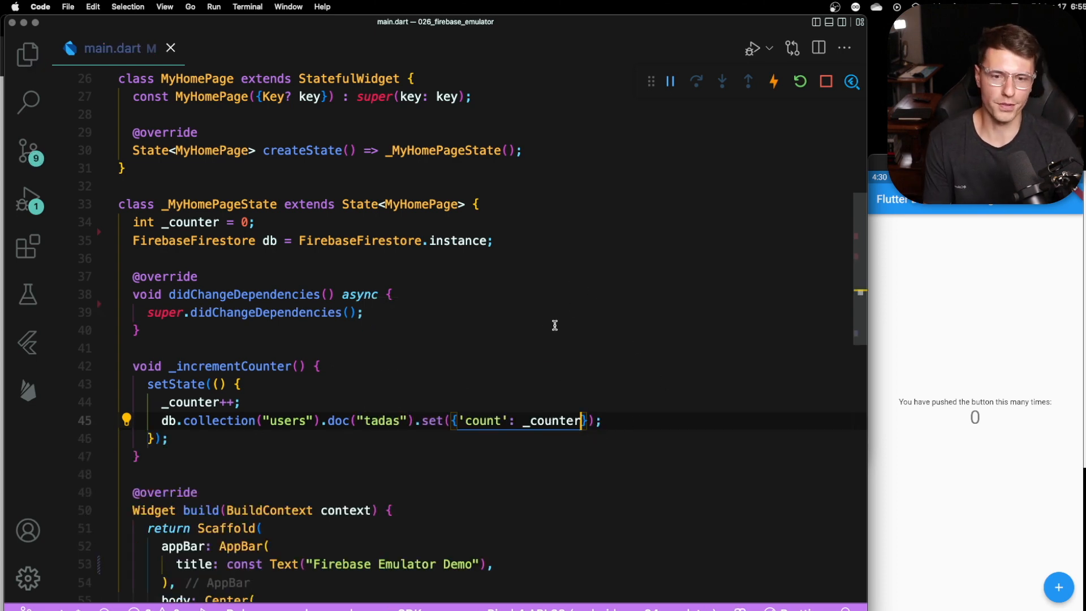
click(1059, 587)
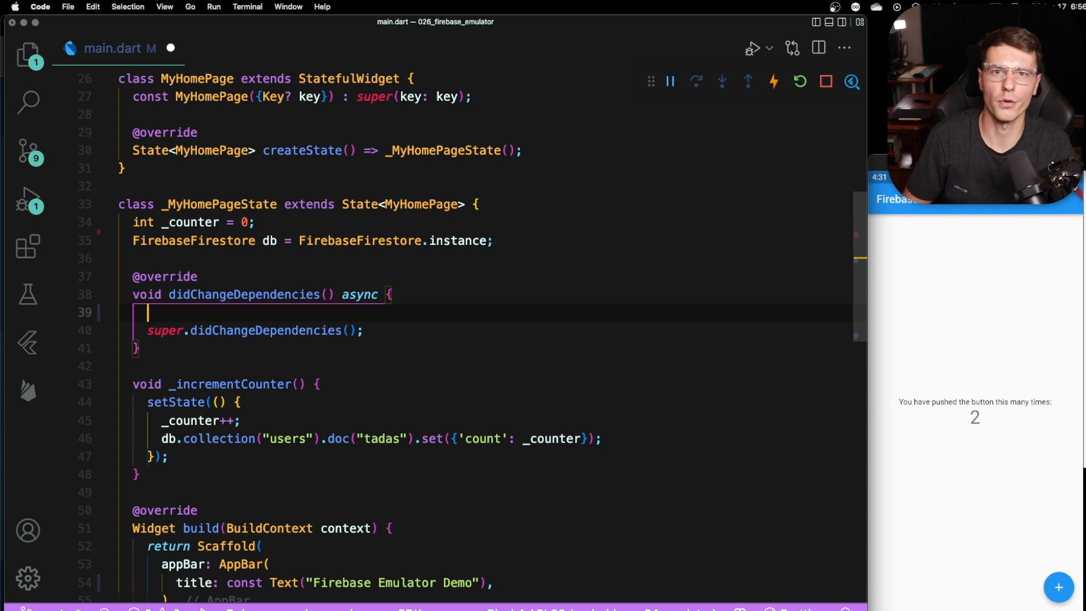
Await a get of users/tadas and setState _counter from its 'count' field if it exists.
text(await db.collection("users").doc("tadas").set().then((value) {)
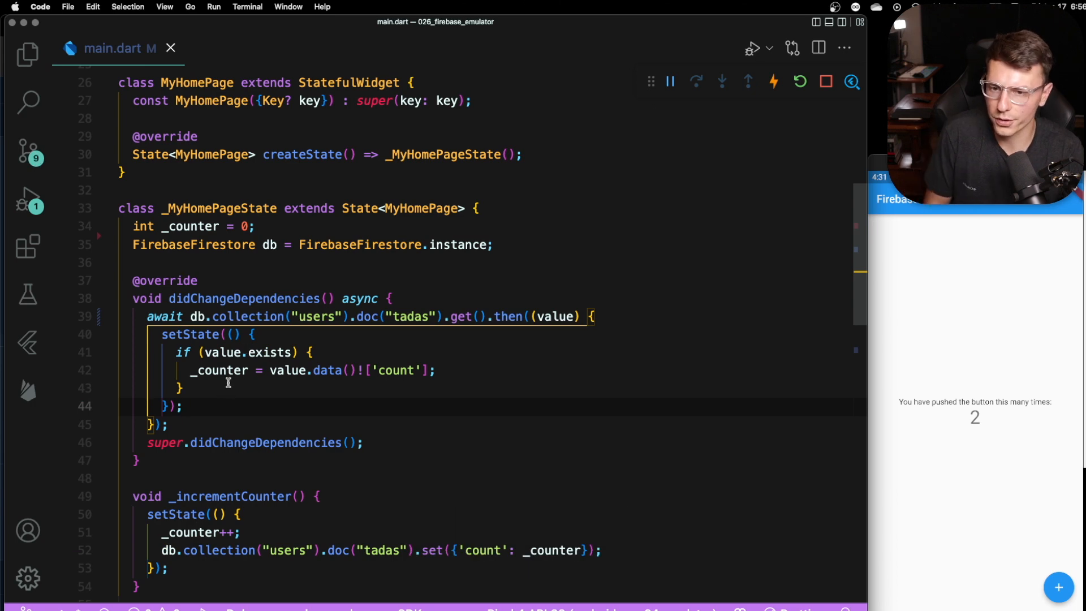
mouse_move(163, 232)
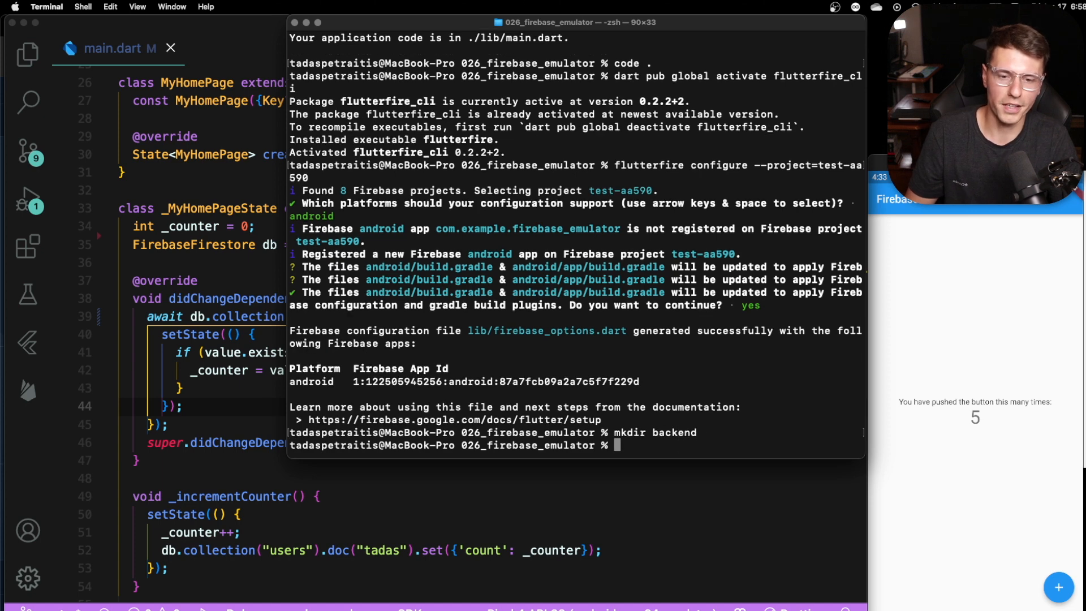
In backend, initialise the Firestore emulator (port 8080, UI enabled) and run firebase emulators:start.
text(cd backend)
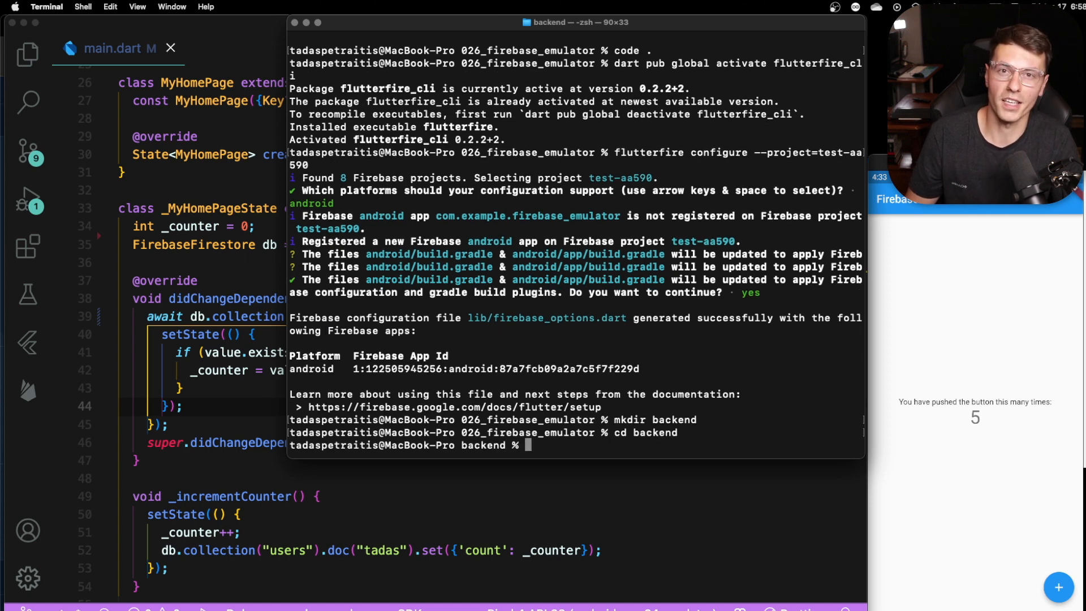
text(firebase init)
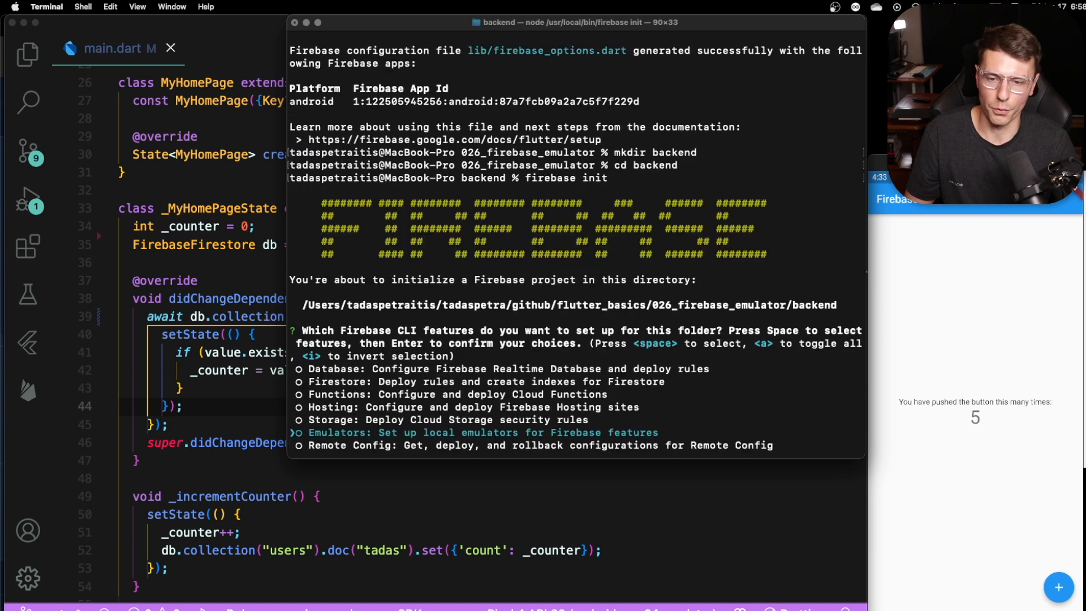
key(enter)
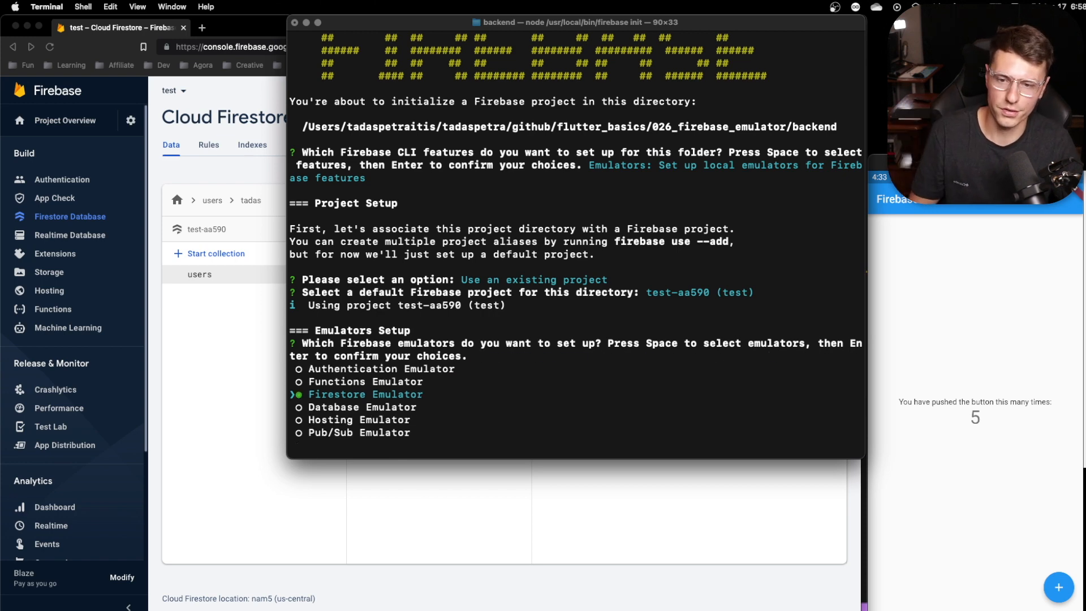
key(enter)
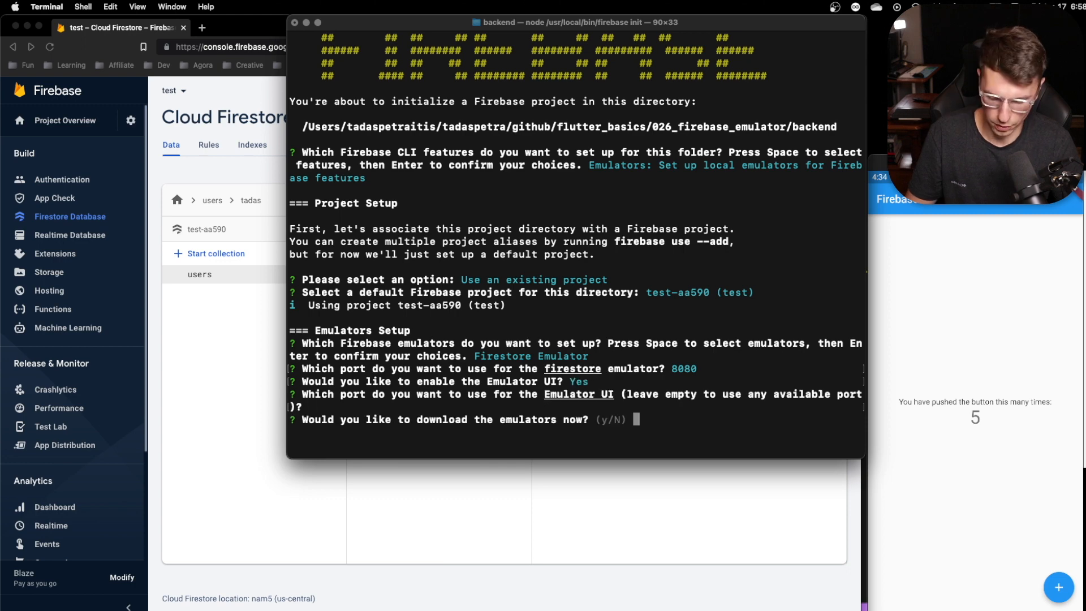
text(y)
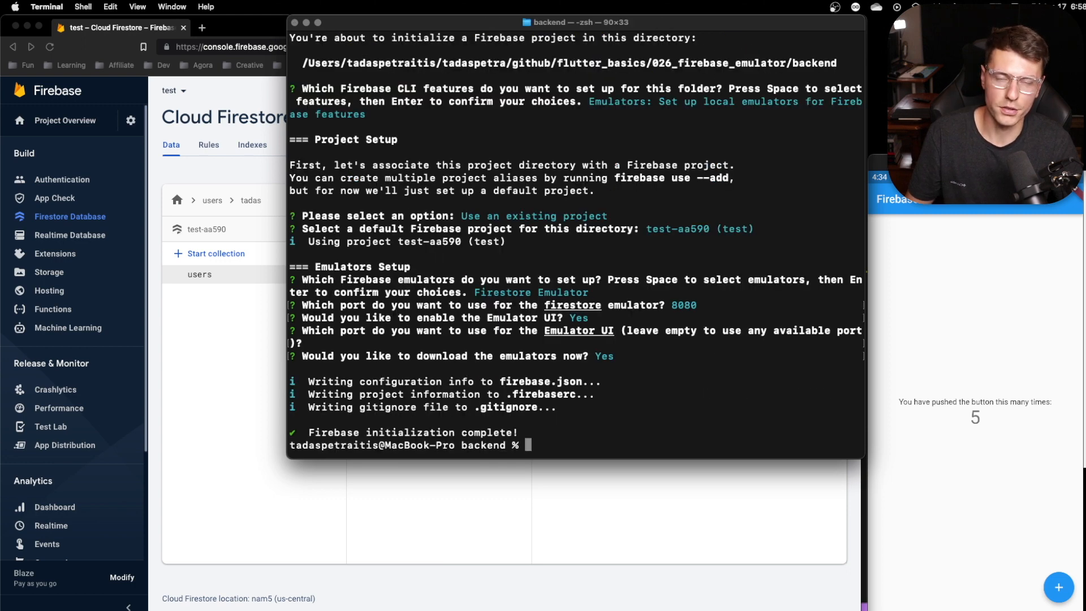
text(firebas)
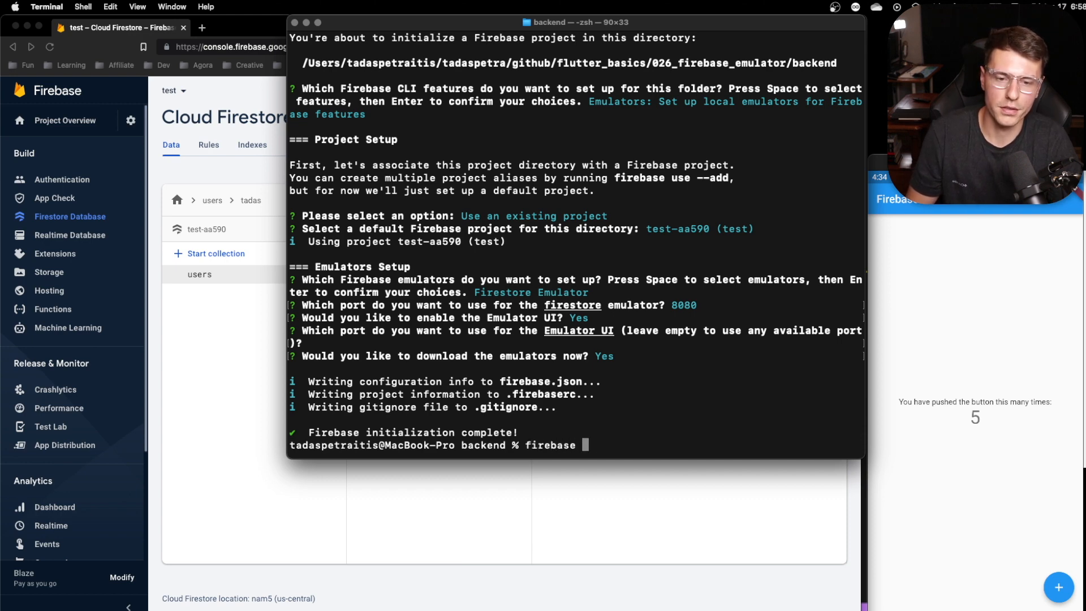
text(emulators:start)
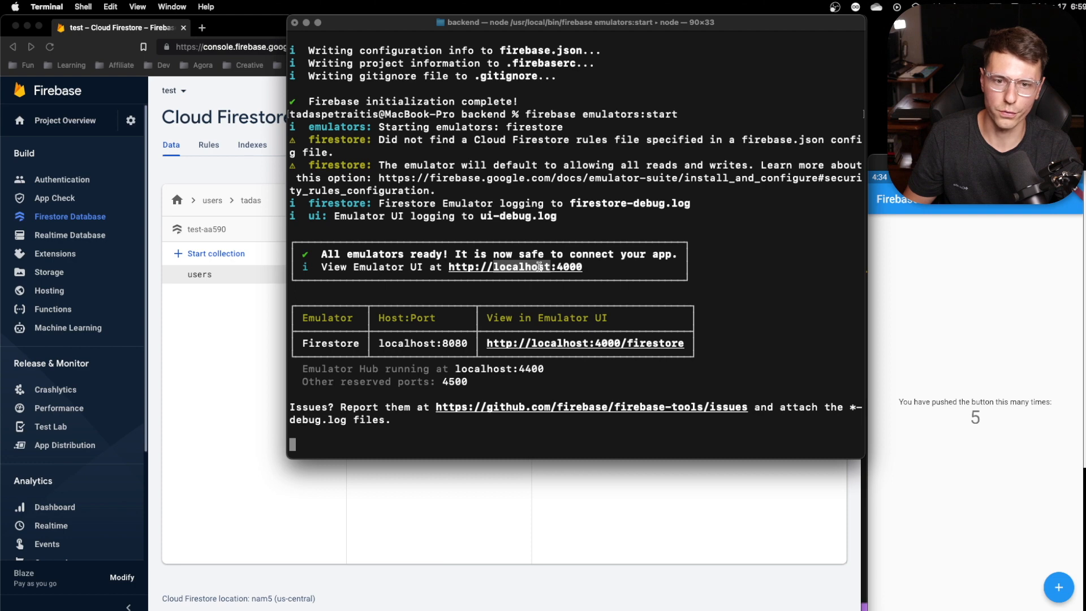
Confirm at localhost:4000 that the Firestore emulator is on and empty, then return to main.dart.
click(514, 266)
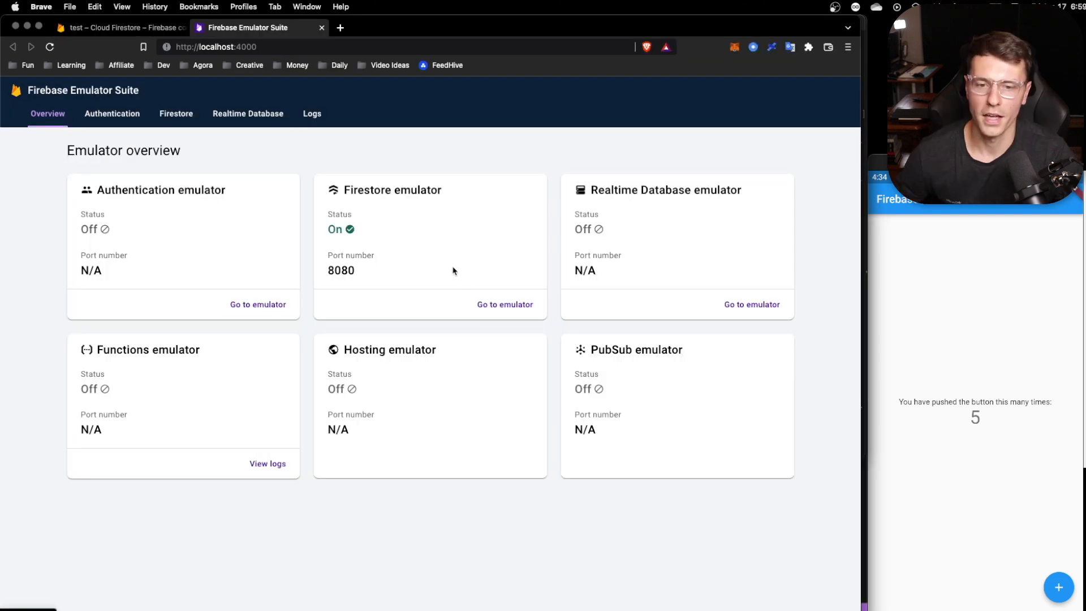
click(176, 114)
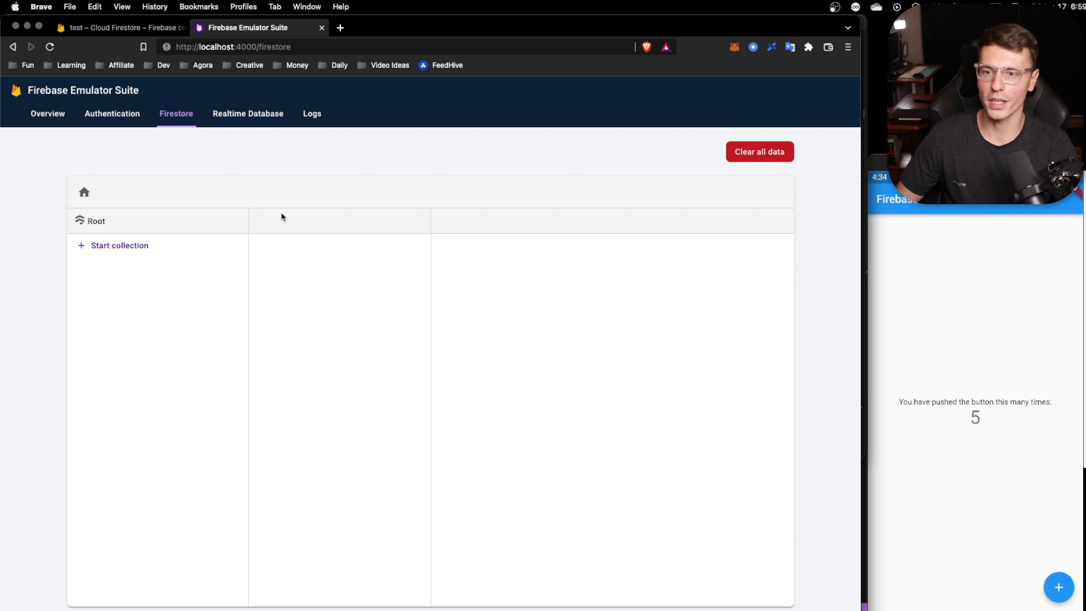
mouse_move(239, 185)
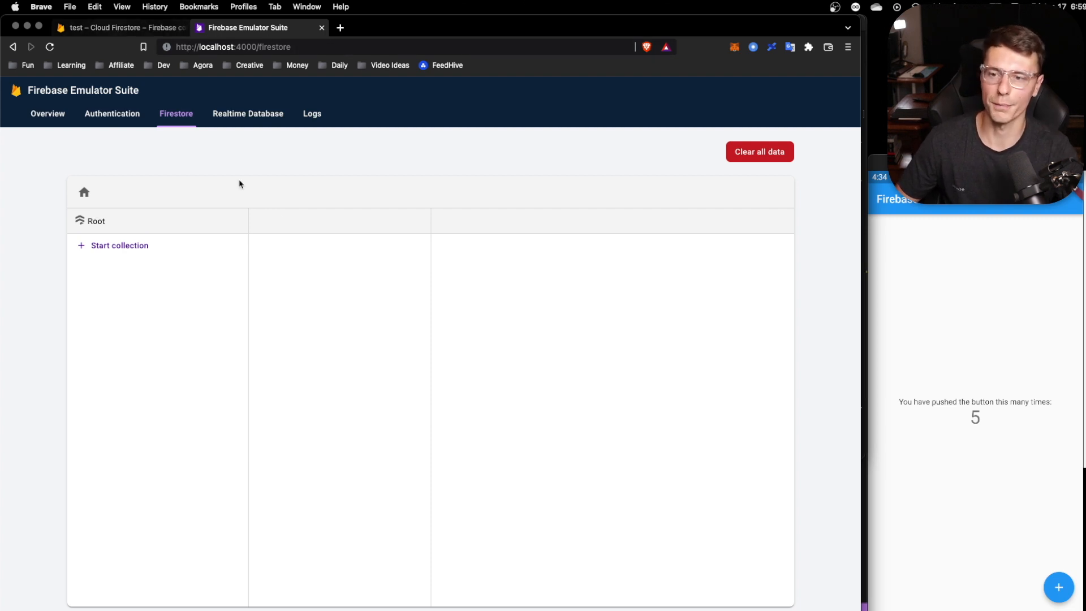
click(47, 114)
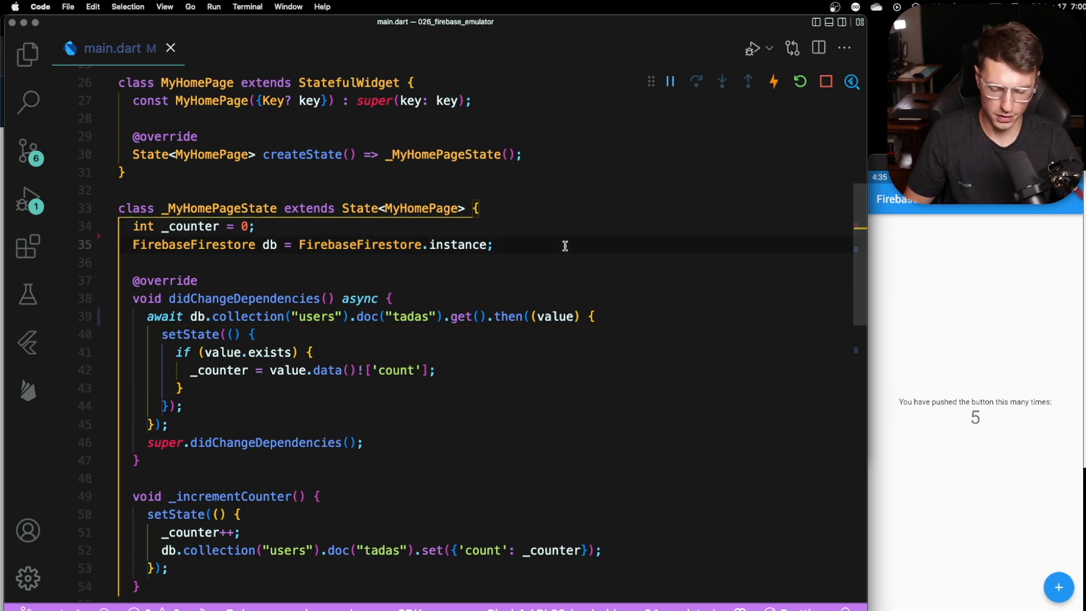
Point db at the emulator with useFirestoreEmulator(host, 8080) and persistenceEnabled: false.
text(CollectionReference ref = db.collection('messages');)
text(String host = Platform.isAndroid ? '10.0.2.2' : 'localhost';)
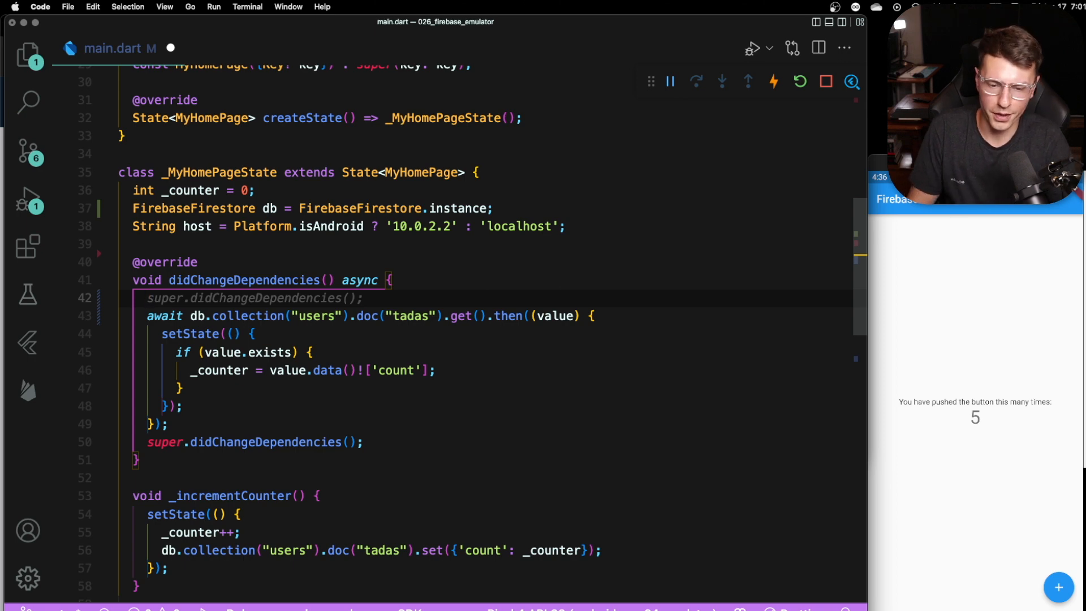
text(db.)
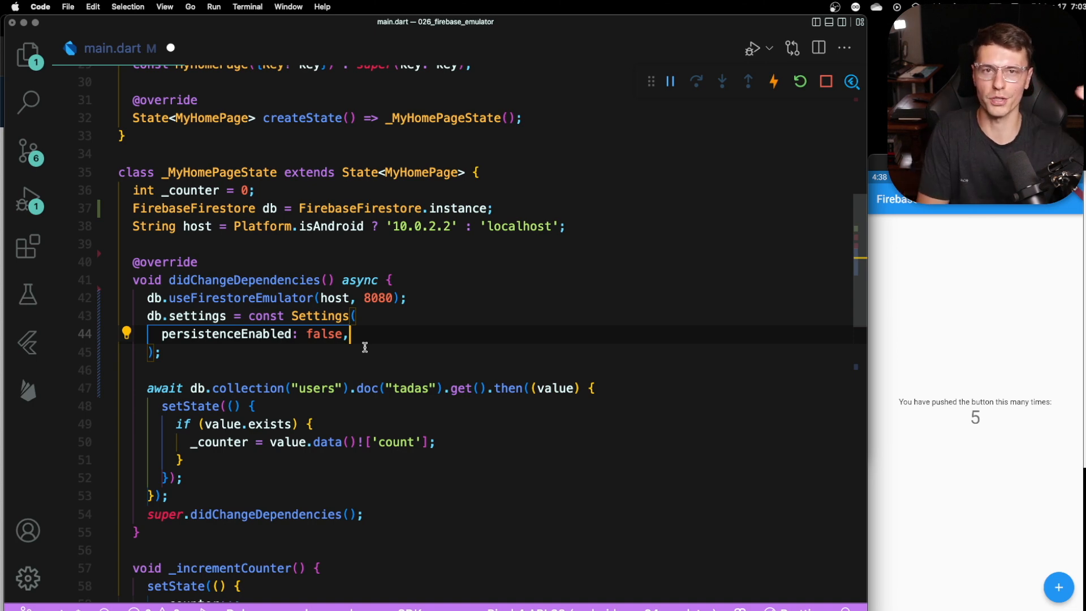
mouse_move(574, 271)
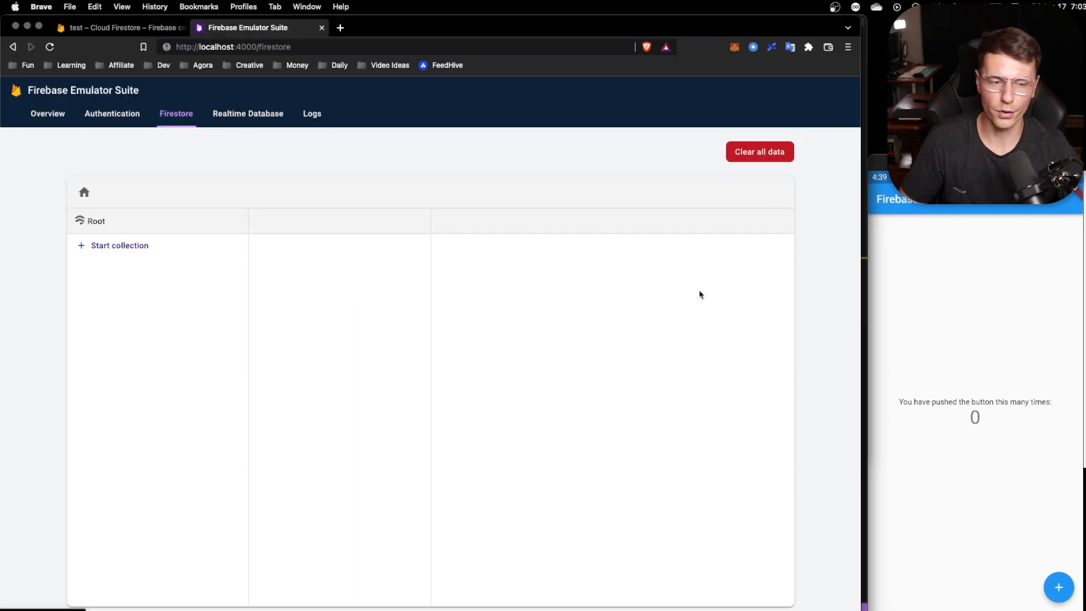
Hot restart the app on the emulator and begin a const bool declaration above main().
click(1057, 586)
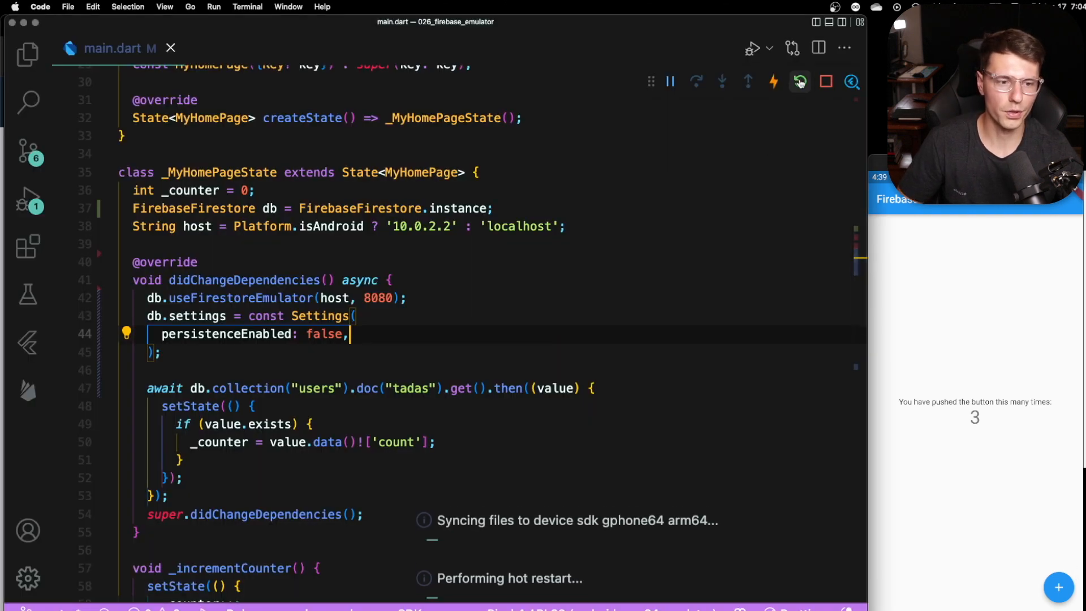
click(801, 81)
text(const bool)
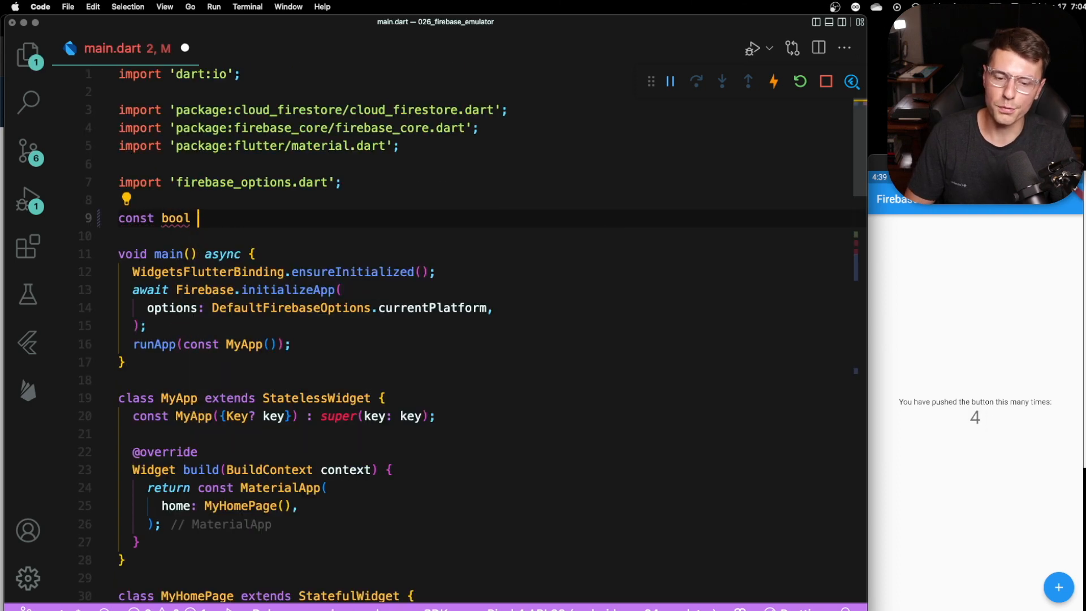
Declare const bool useEmulator = false, check the live Firestore count, then change it to true.
text(useE)
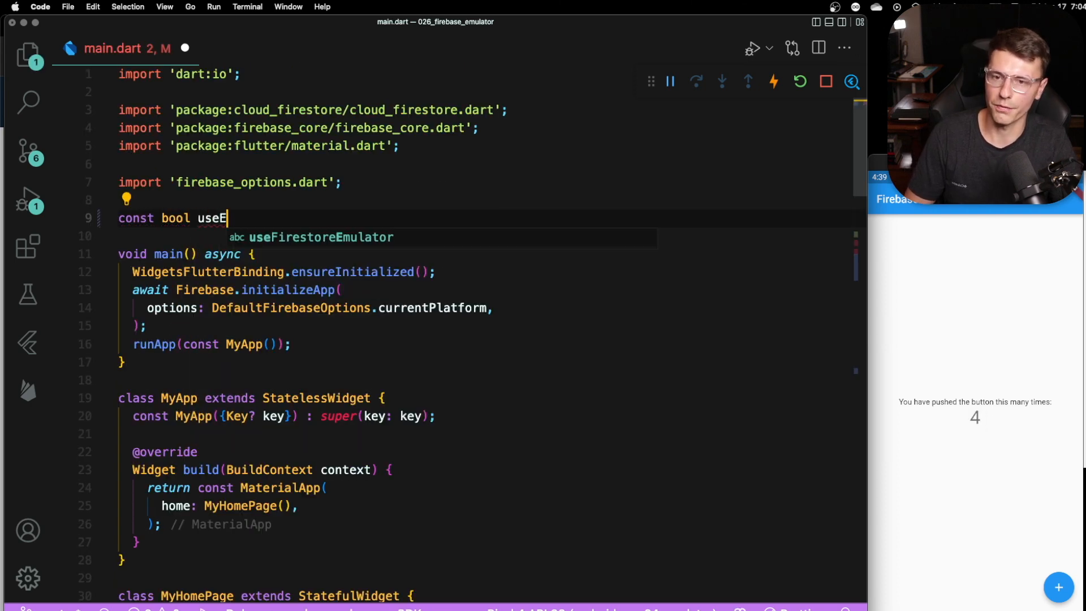
text(mulator = false;)
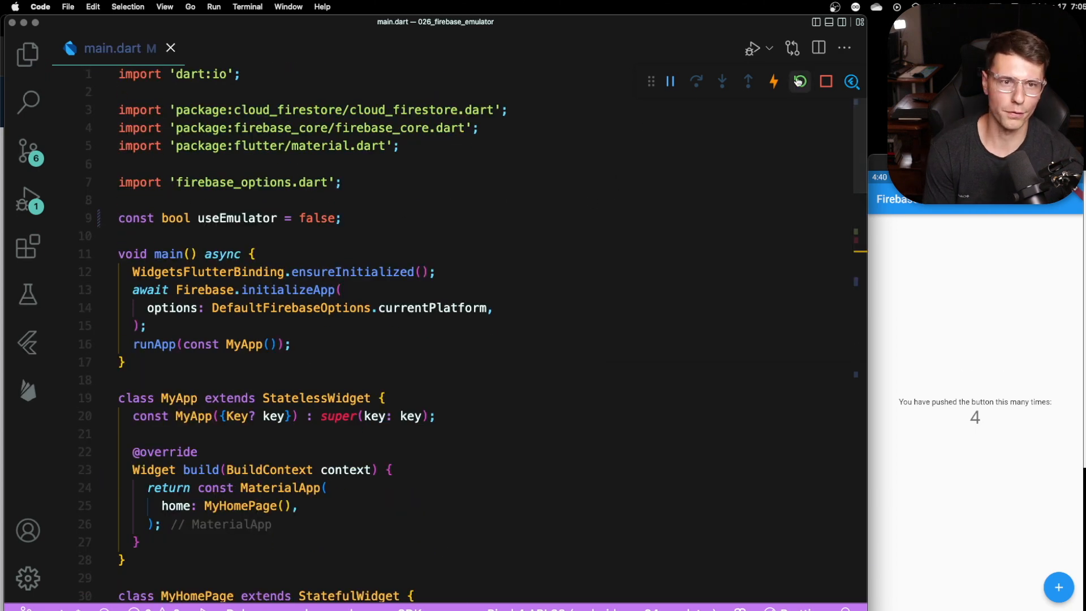
click(798, 81)
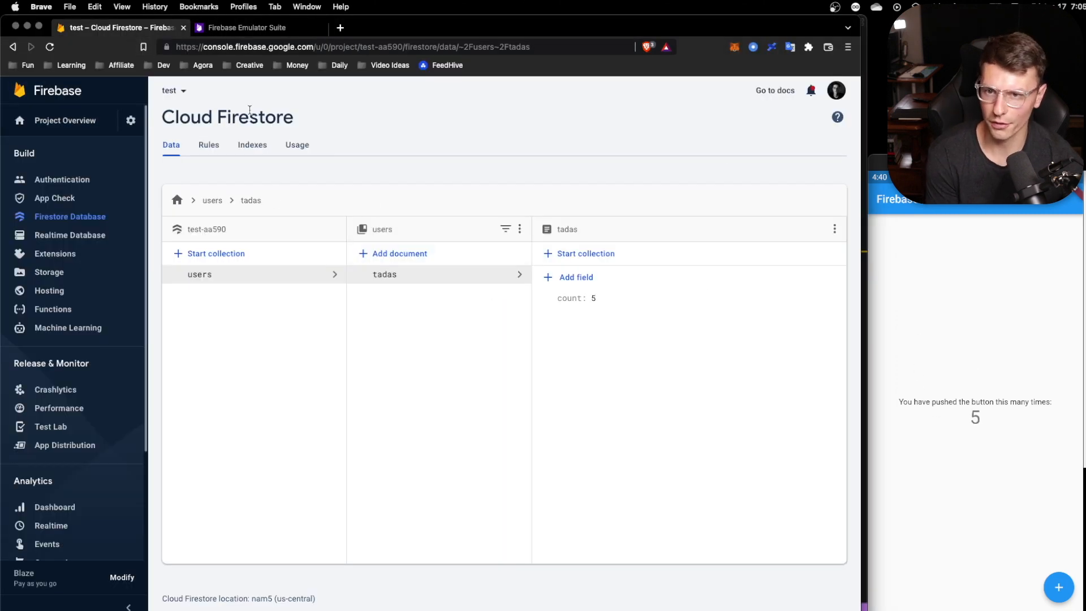
click(1058, 587)
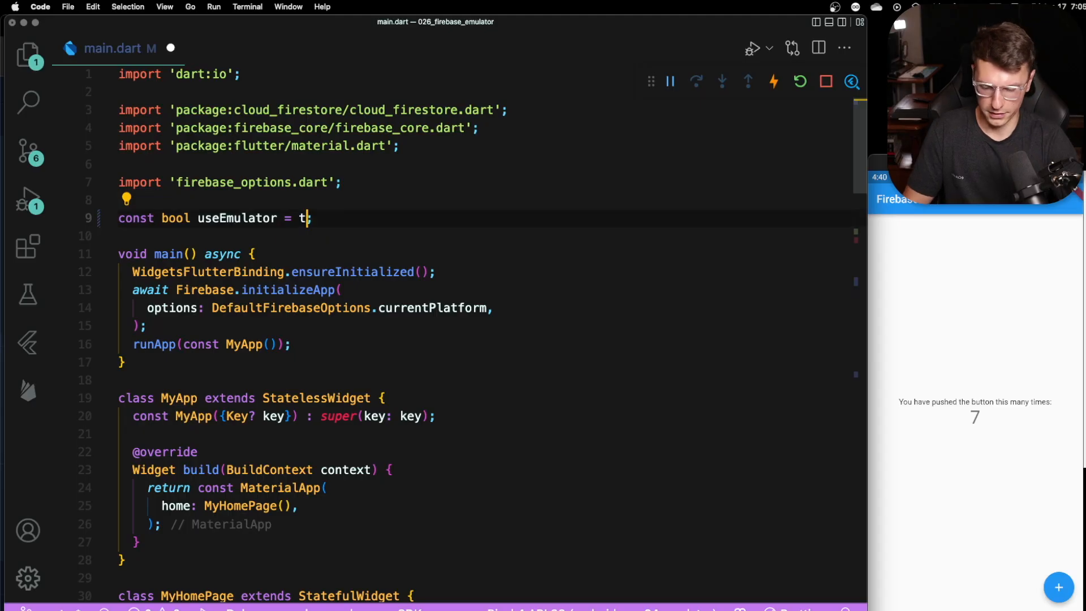
text(rue;)
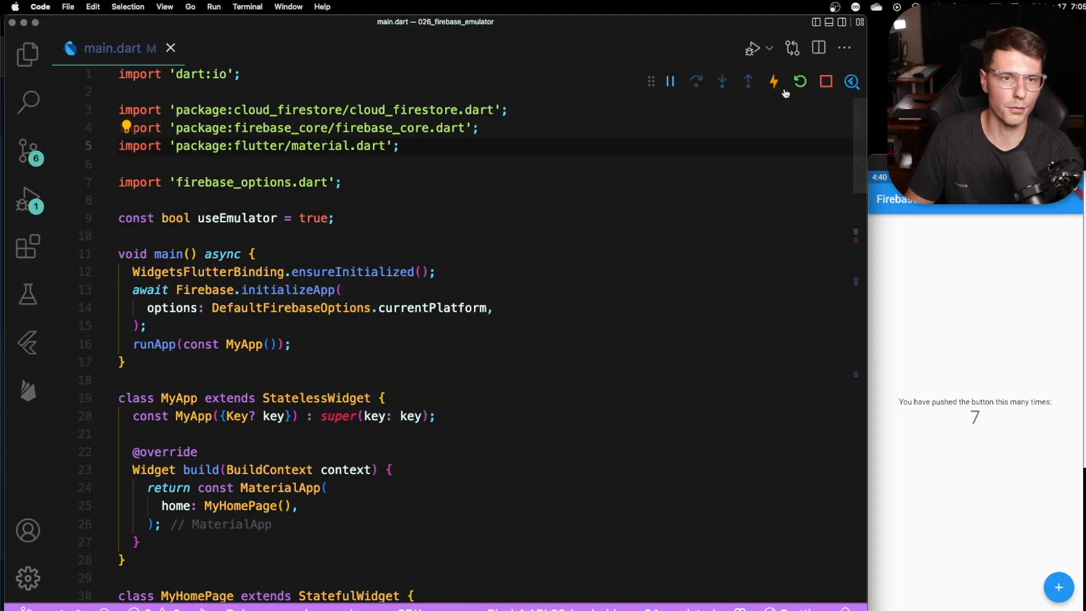